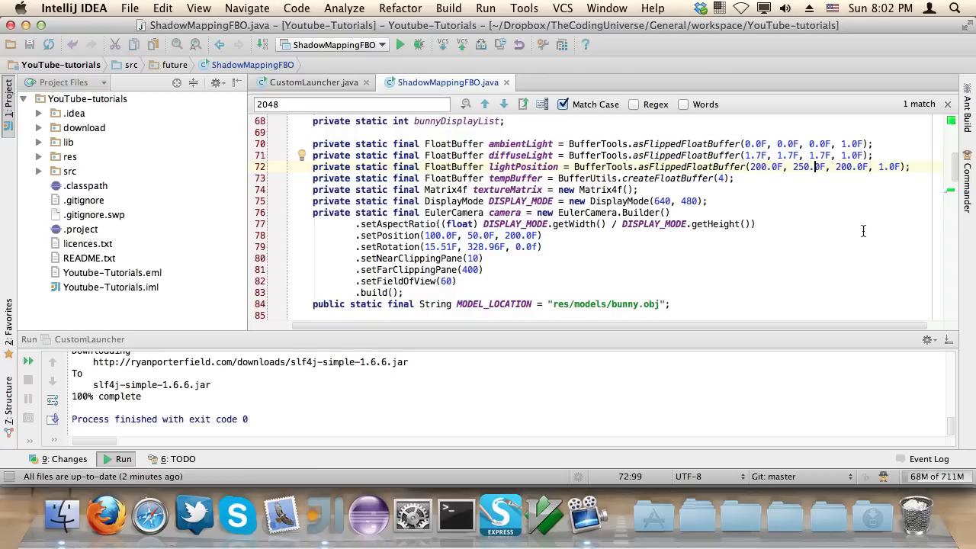
Scroll ShadowMappingFBO.java to the author comment, highlight an author's name, then back to the light fields.
scroll(up, 3)
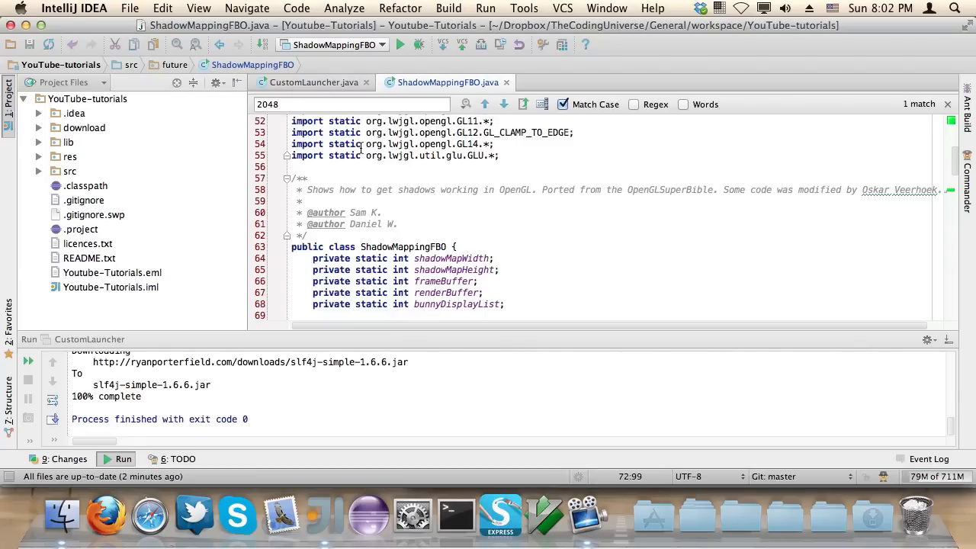
double_click(358, 212)
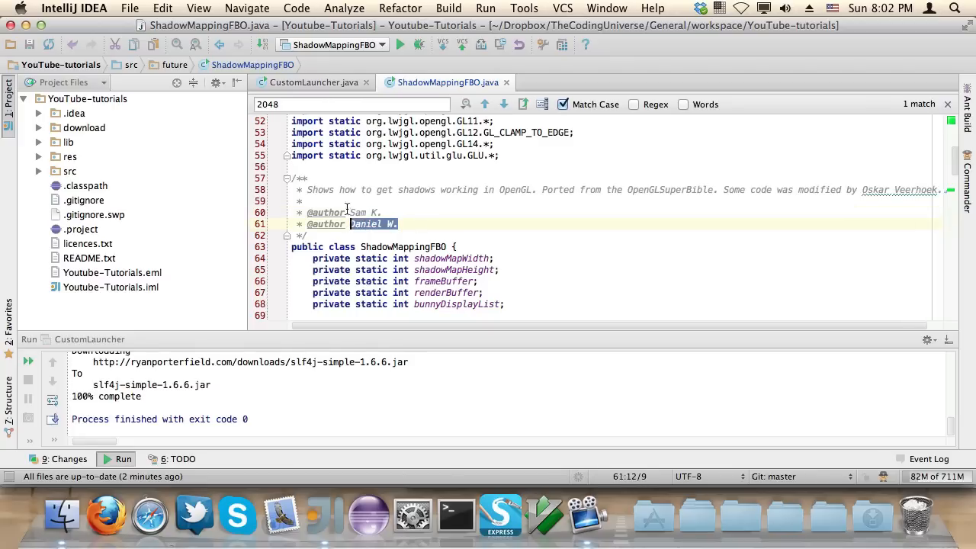
click(341, 201)
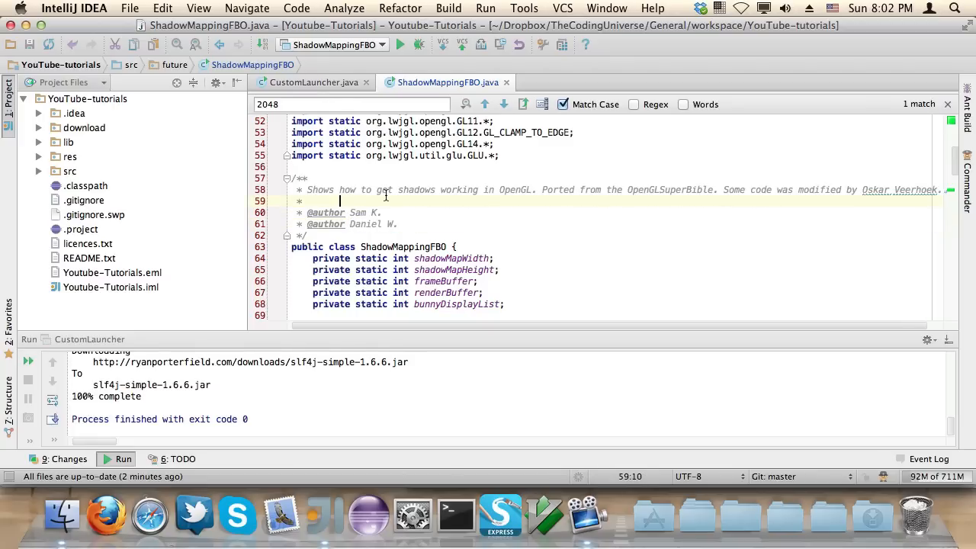
scroll(down, 3)
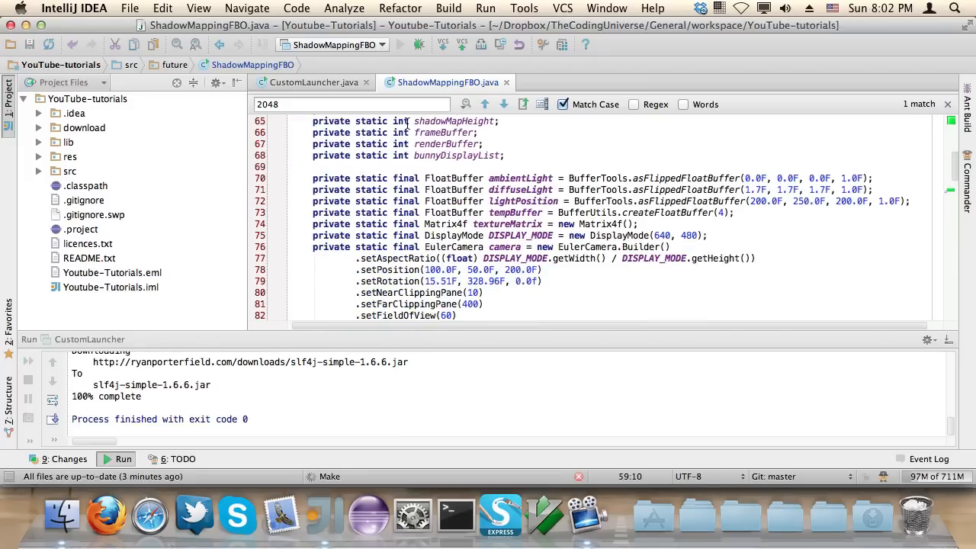
Run the Shadow Mapping Demo showing the bunny's shadow on the green plane, then close it.
click(401, 44)
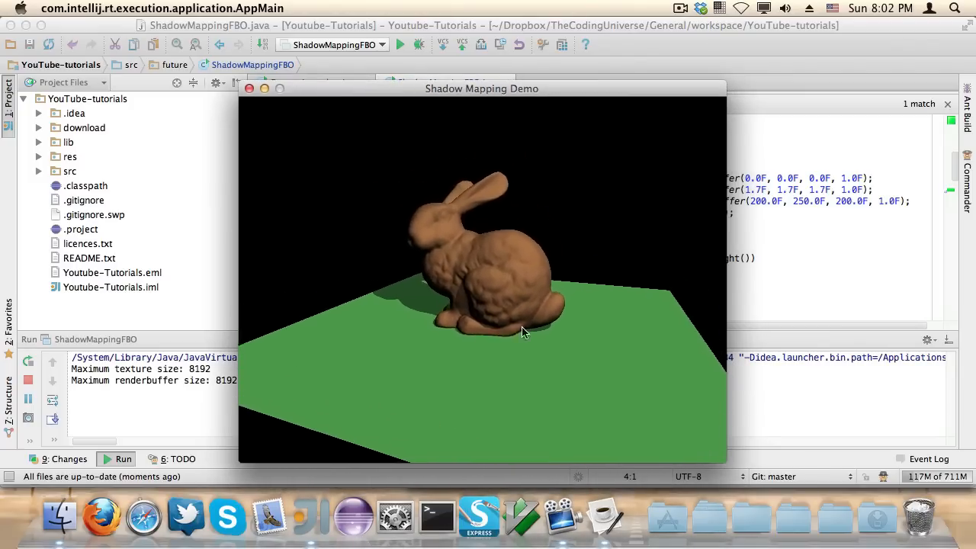
drag(523, 332, 631, 391)
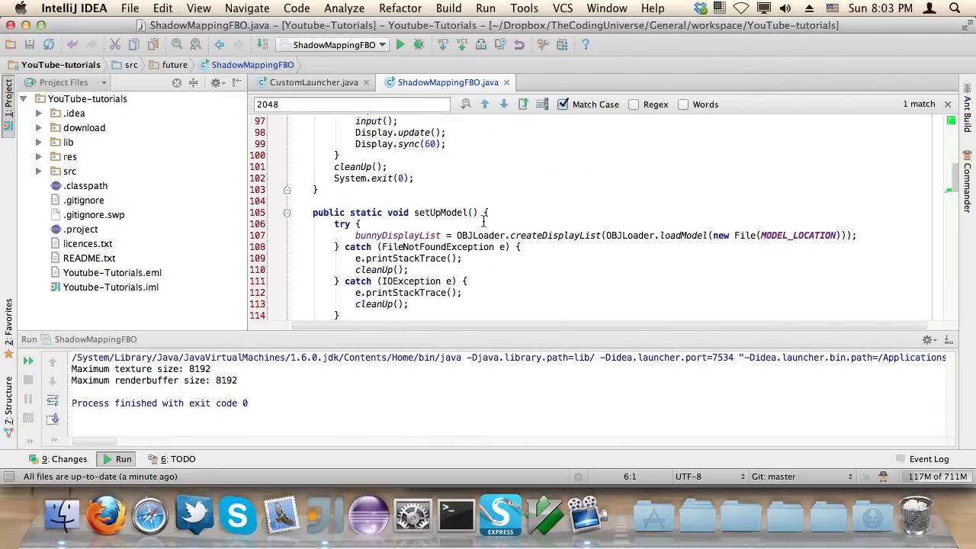
Change the shadow map texture size cap from 2048 to 1024, then switch to CustomLauncher.java.
text(1024)
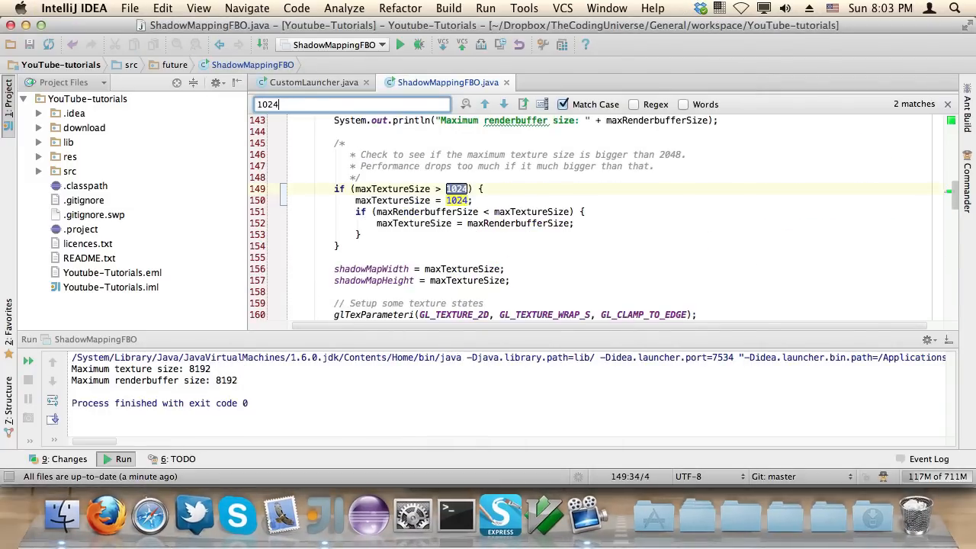
click(948, 104)
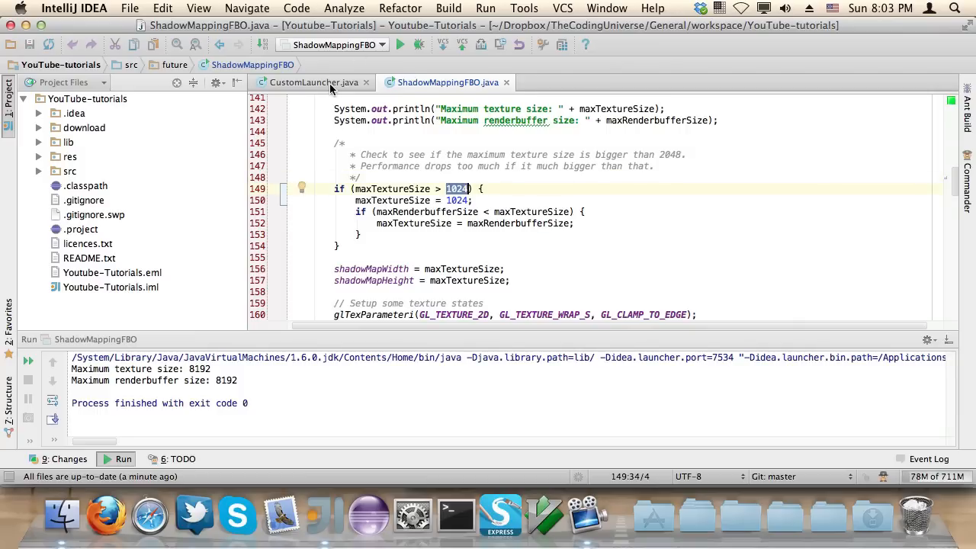
click(313, 82)
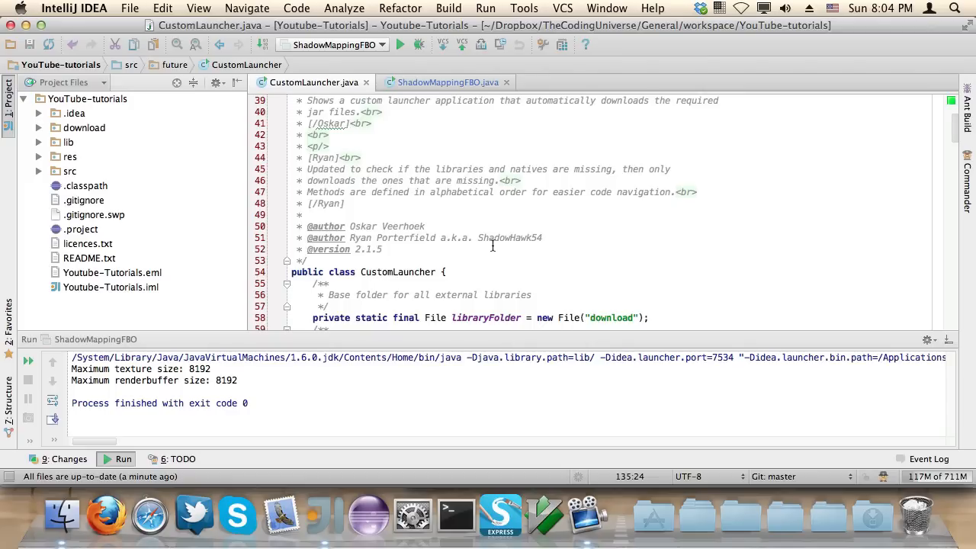
mouse_move(571, 233)
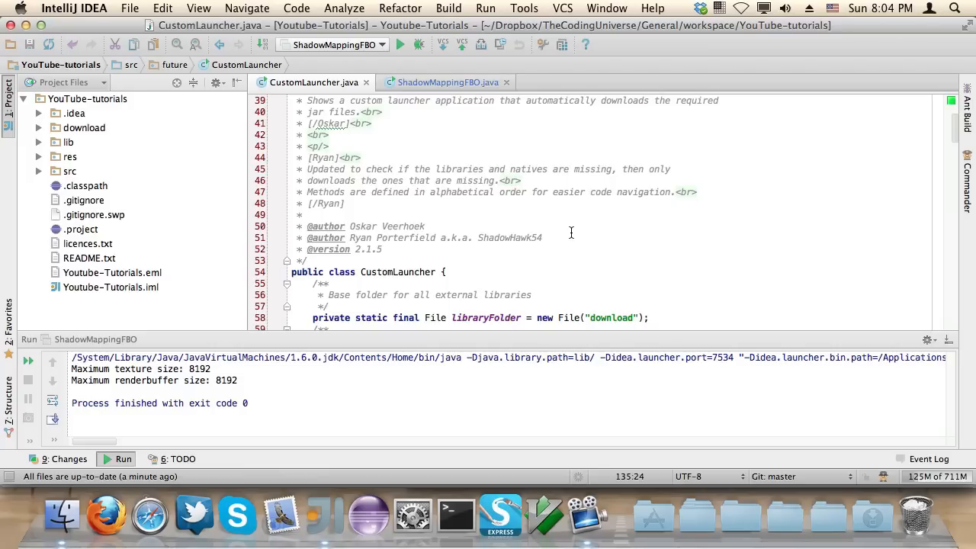
Scroll CustomLauncher.java to the header explaining it downloads missing library jars.
scroll(down, 3)
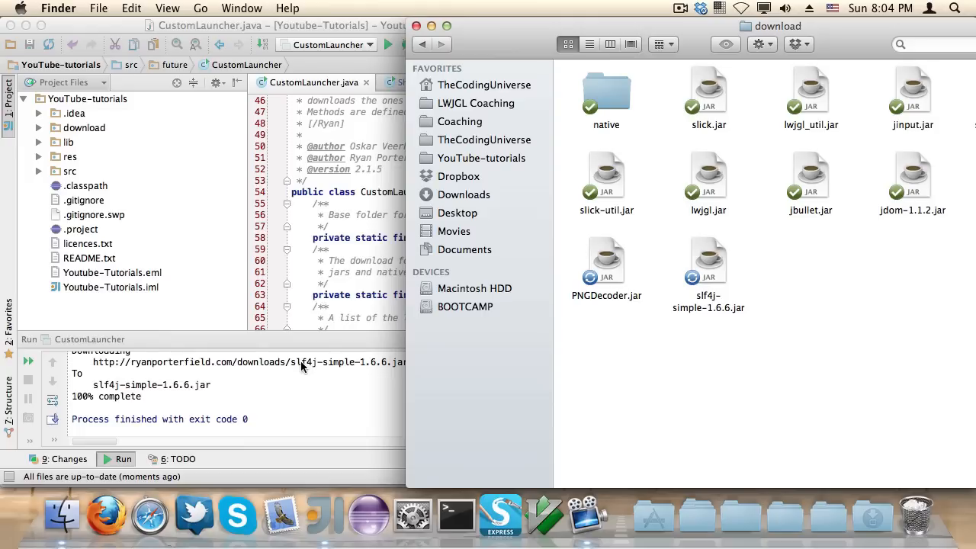
mouse_move(305, 365)
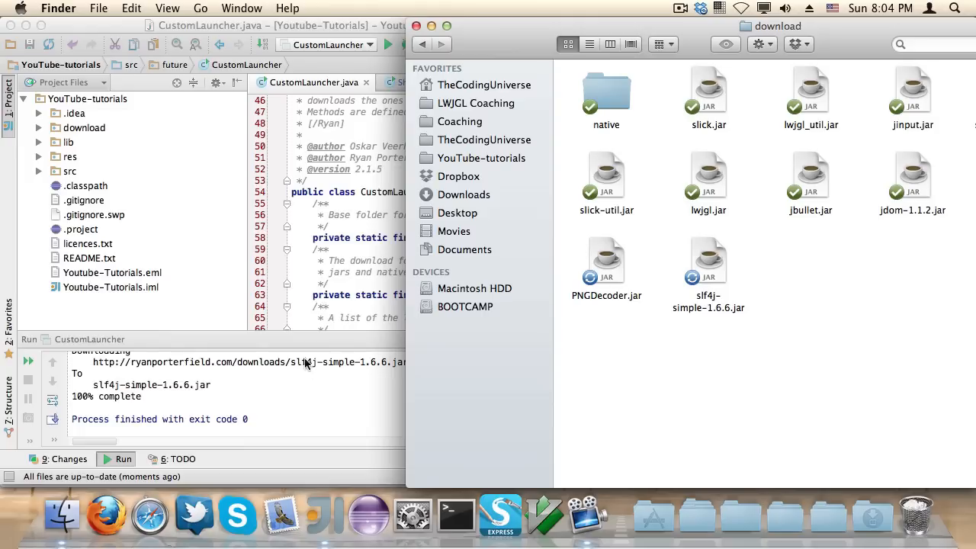
Select all jars in the Finder download folder, including slf4j-simple-1.6.6.jar.
key(cmd+a)
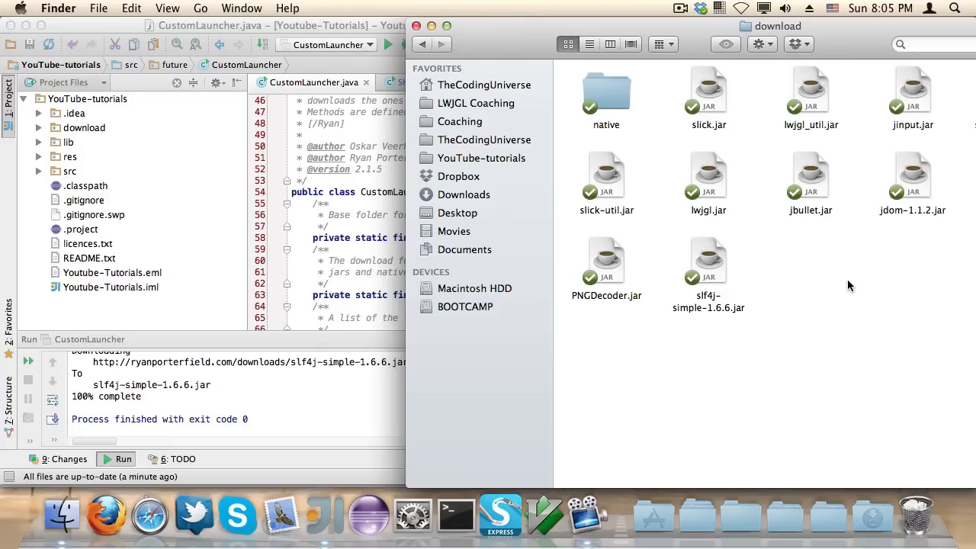
mouse_move(565, 297)
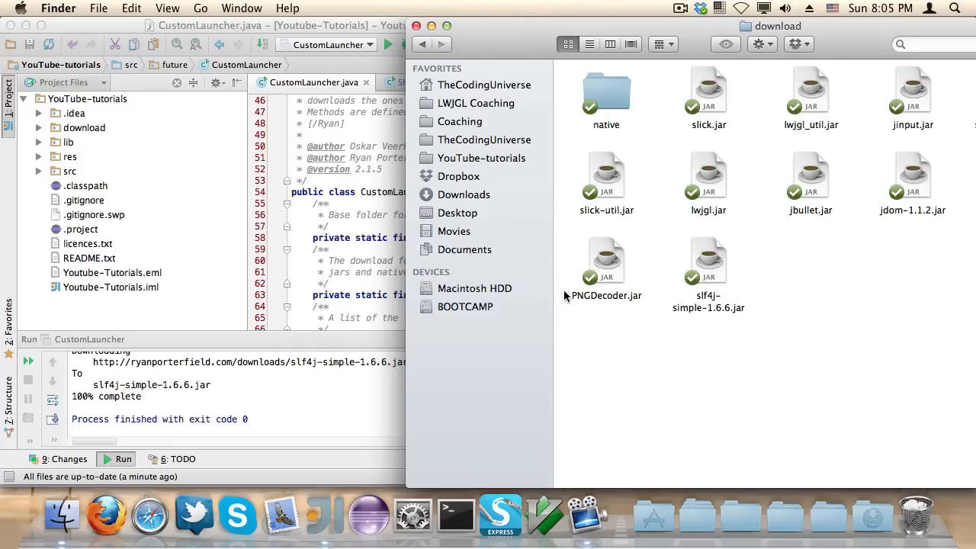